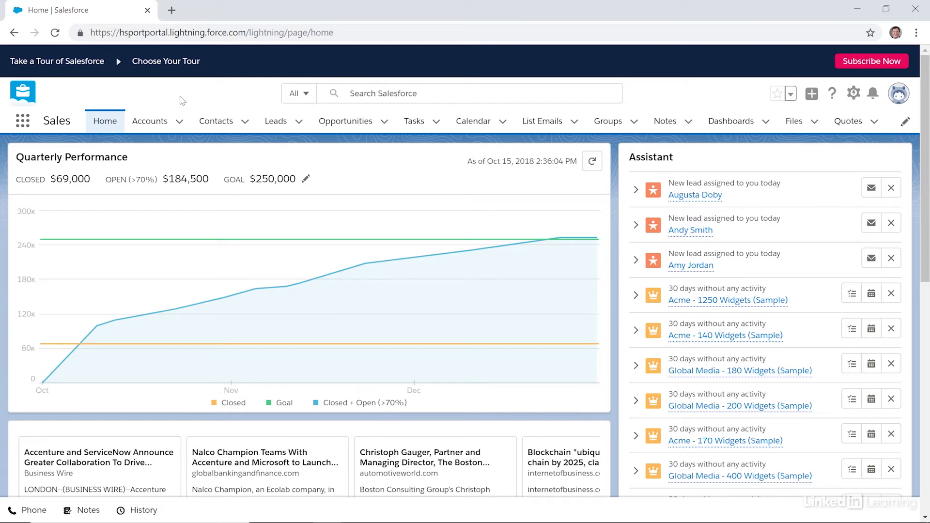
# - Go to the Leads tab's Recently Viewed list of 19 leads
pyautogui.click(275, 121)
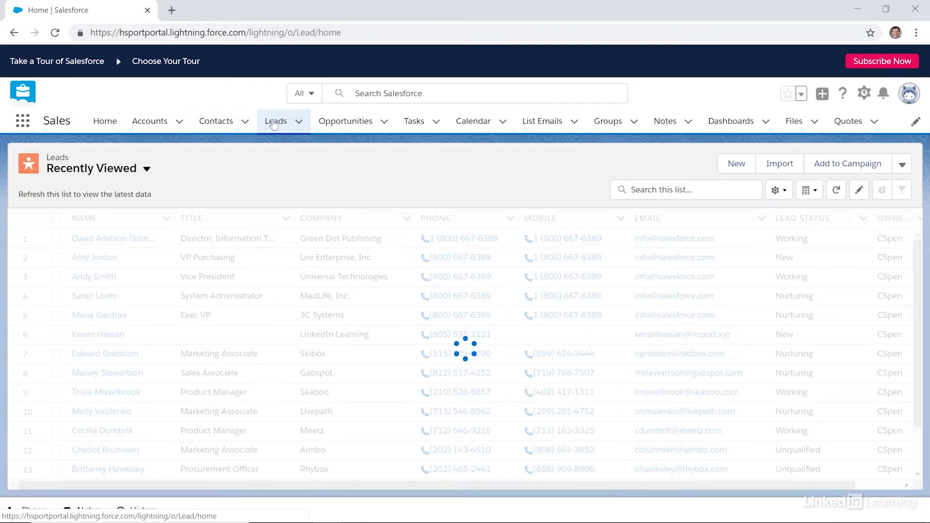
pyautogui.click(275, 121)
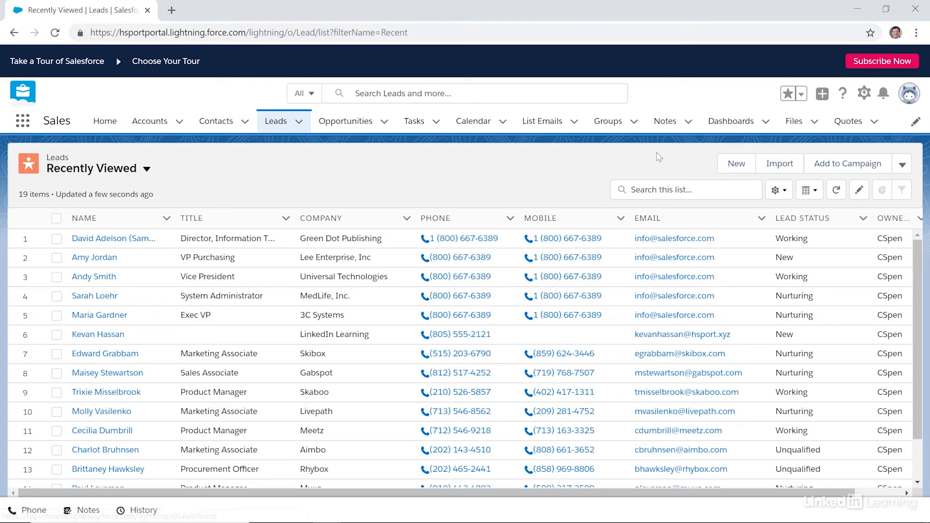
pyautogui.click(735, 163)
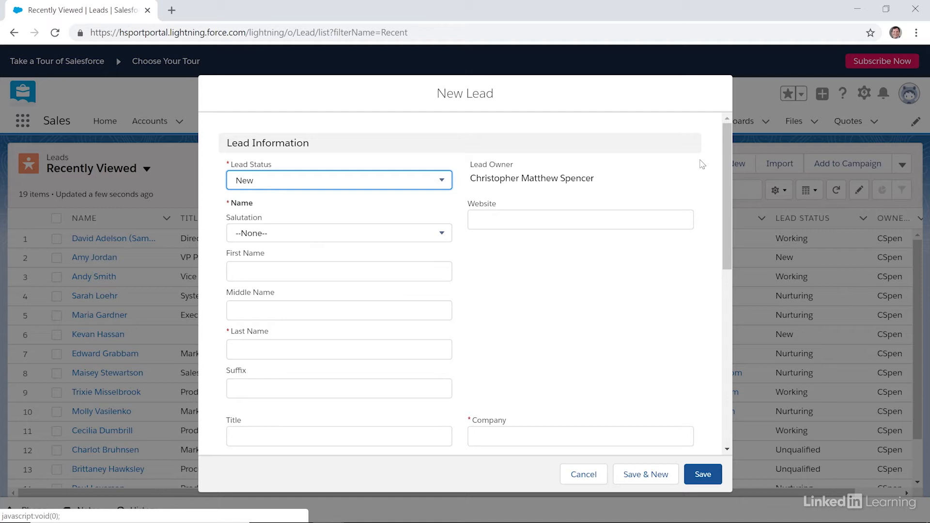
pyautogui.click(338, 180)
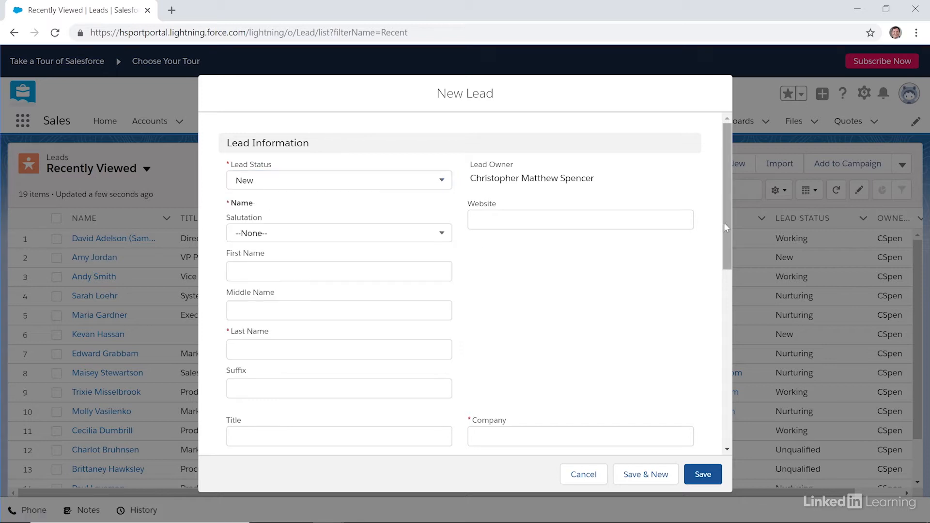
pyautogui.scroll(-3)
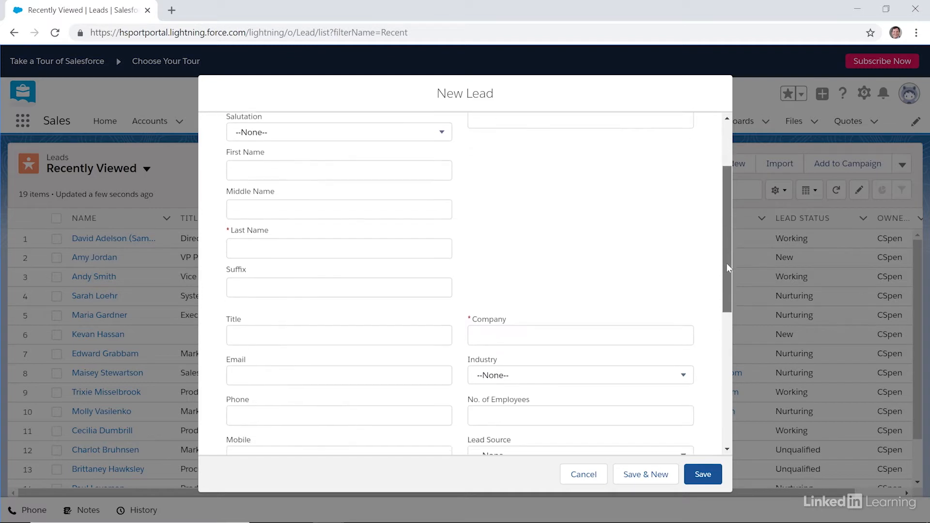
pyautogui.scroll(-3)
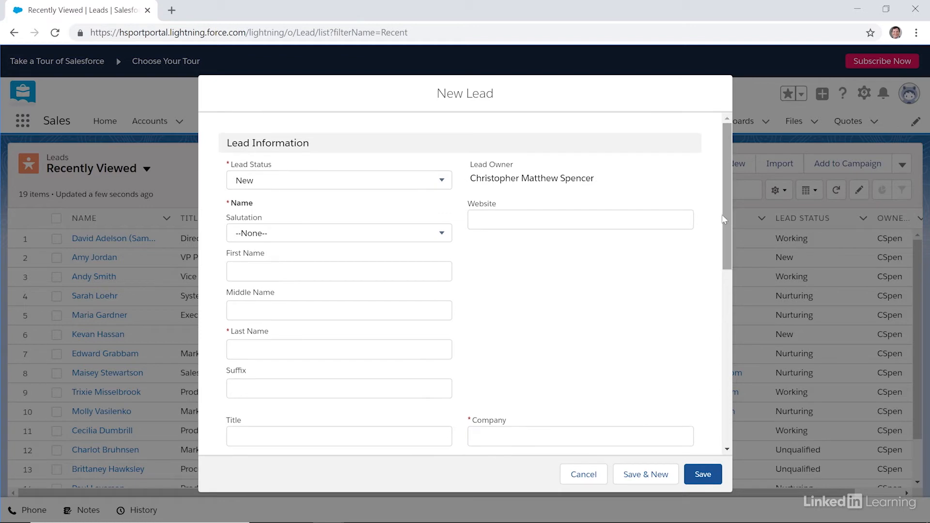
pyautogui.click(339, 271)
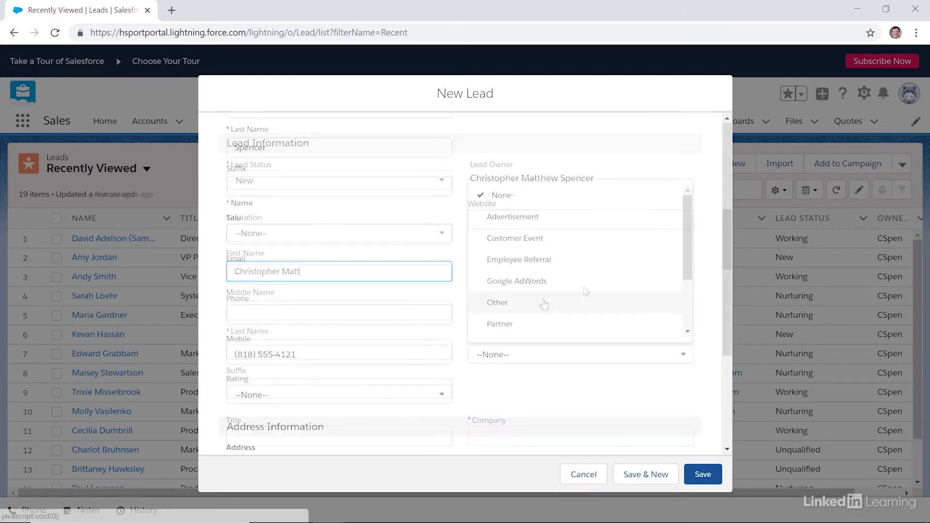
pyautogui.click(517, 259)
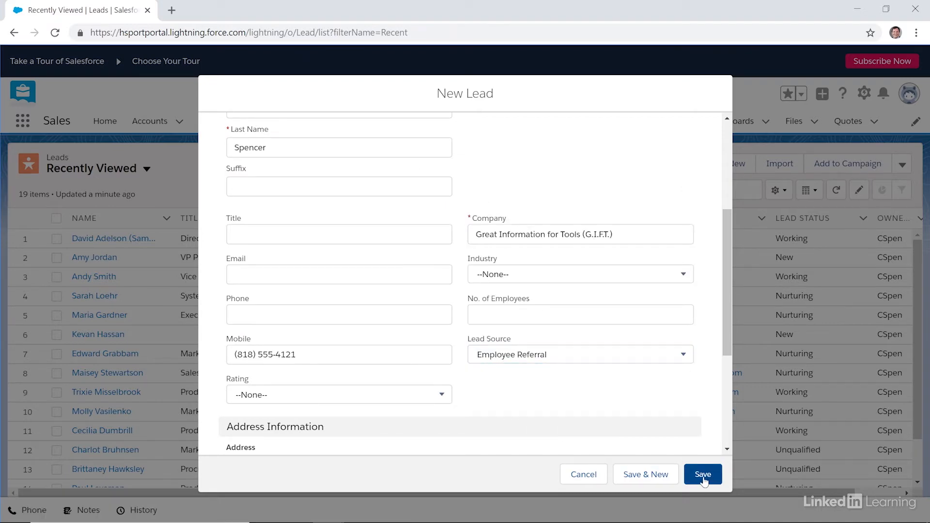
pyautogui.click(702, 473)
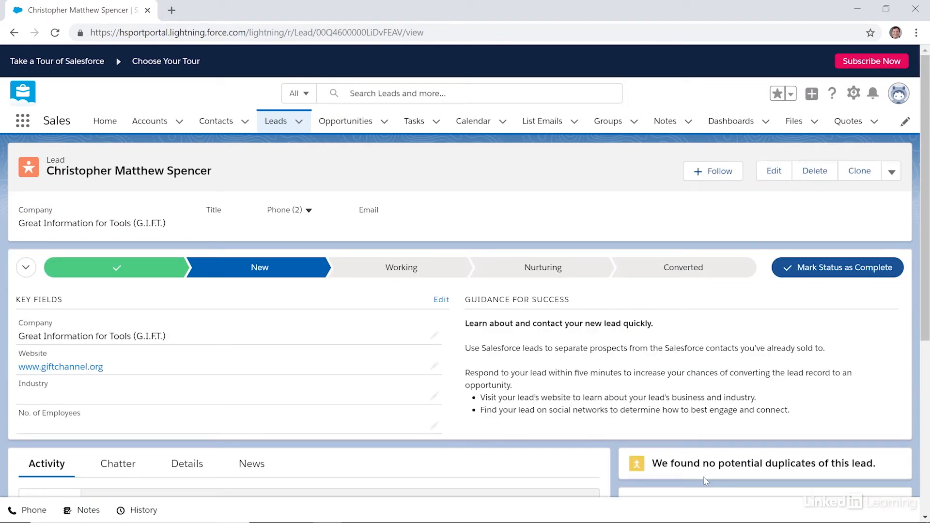
pyautogui.moveTo(454, 401)
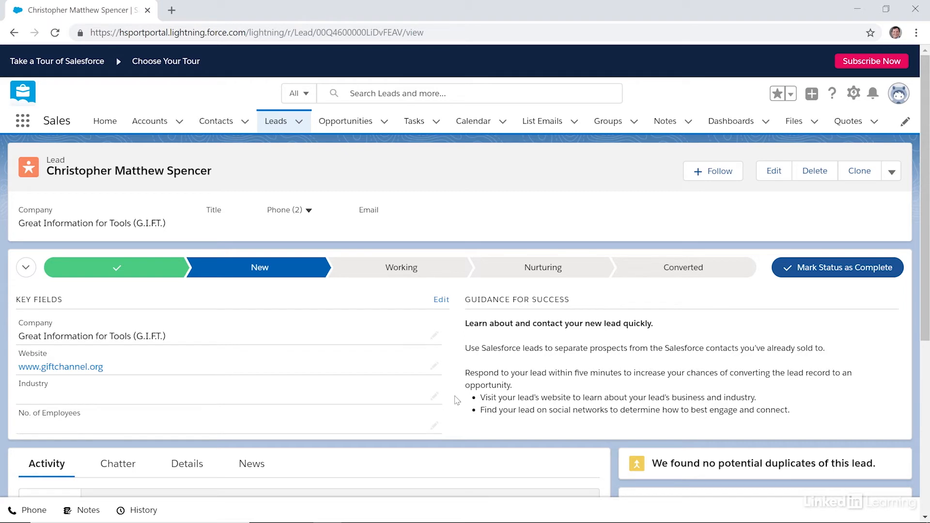
# - Scroll Spencer's lead record down to the Log a Call panel with subject Call
pyautogui.scroll(-3)
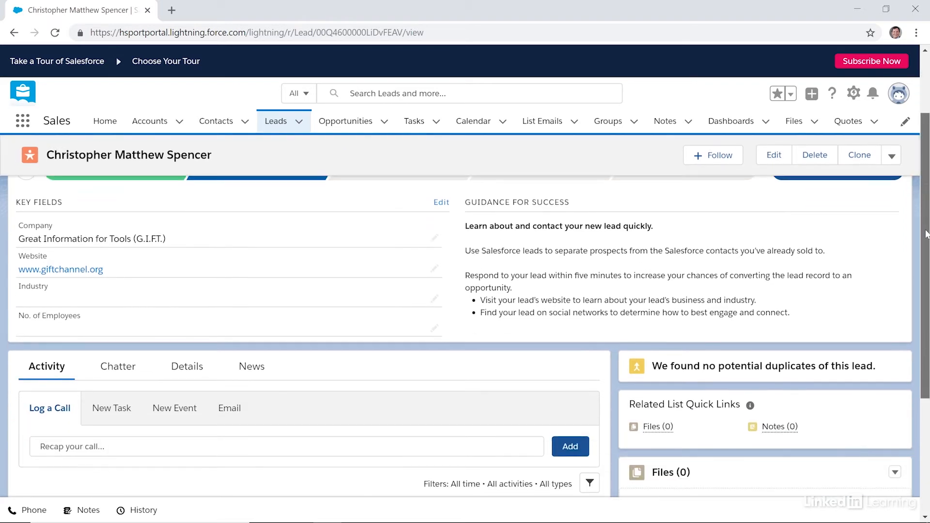
pyautogui.scroll(-3)
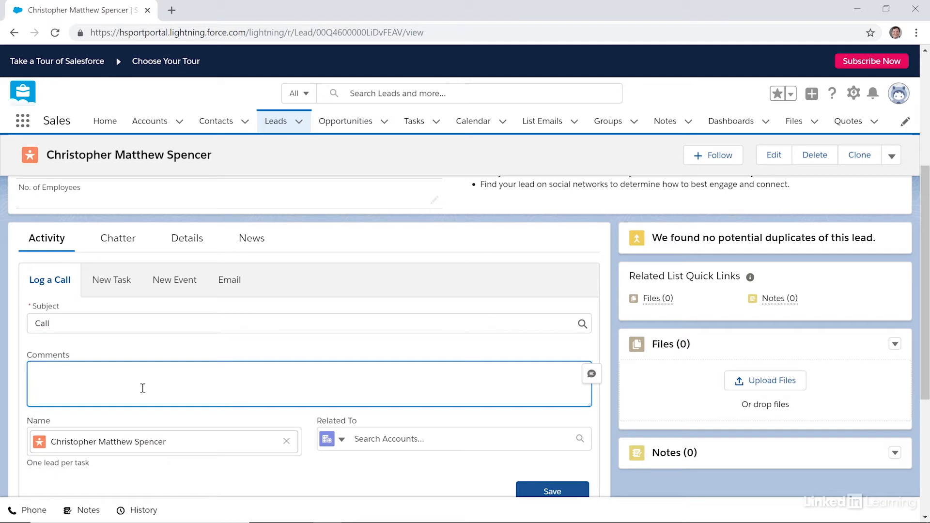
# - Save a call with numbered notes on office ideas, budget review and a two-week callback
pyautogui.write('1. Discussed ideas for a new office')
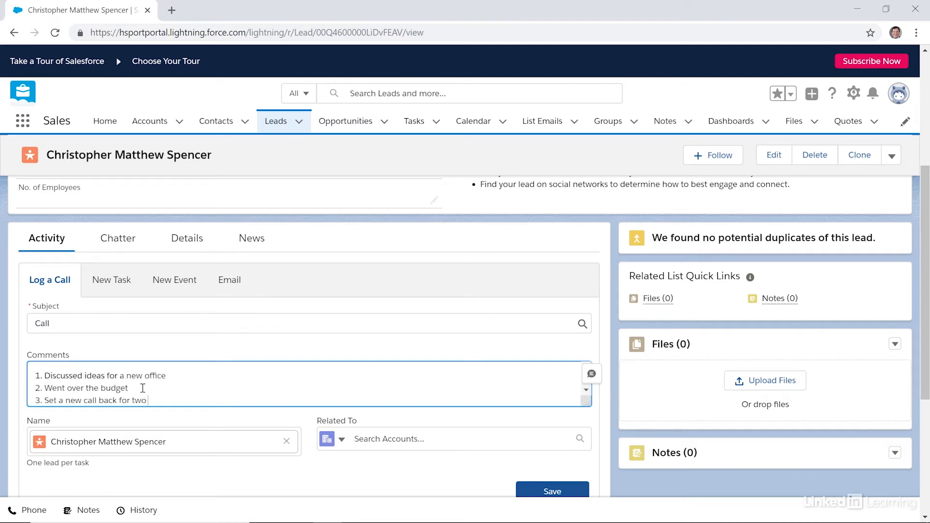
pyautogui.write('weeks')
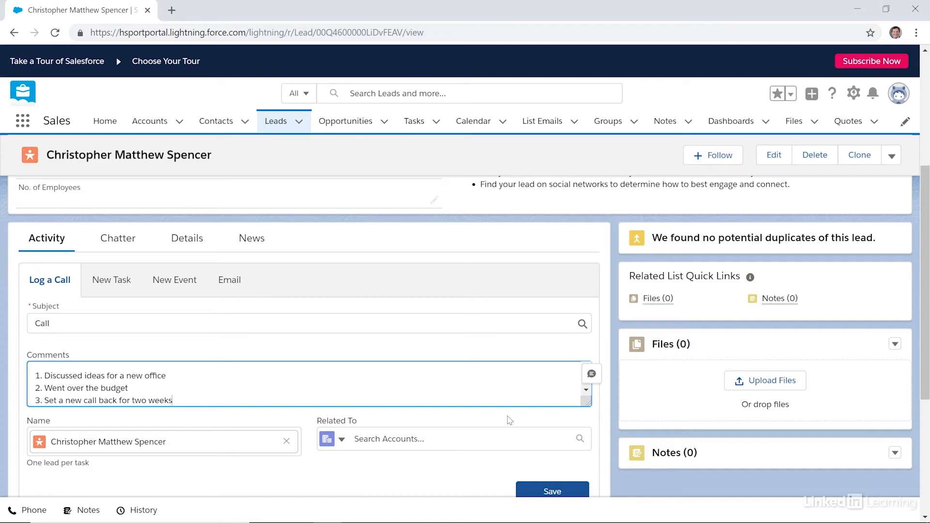
pyautogui.click(551, 491)
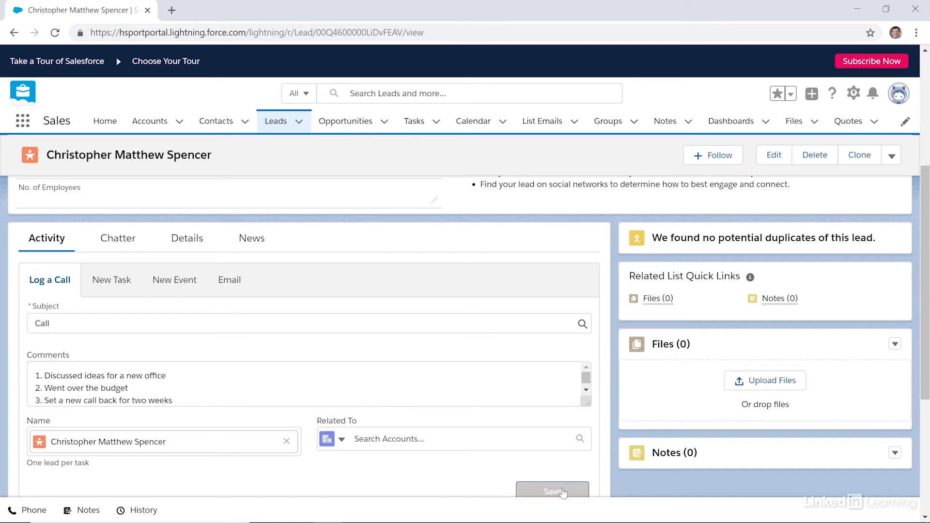
pyautogui.click(552, 491)
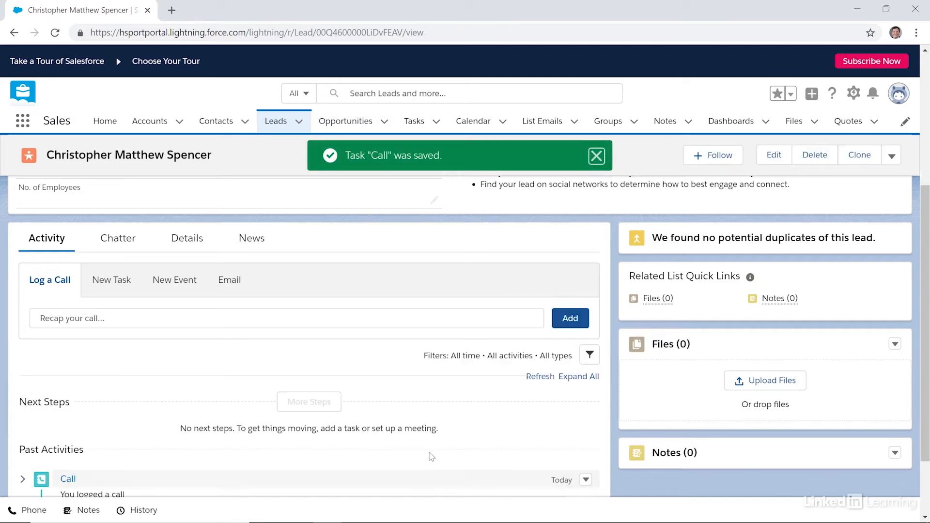
pyautogui.click(111, 279)
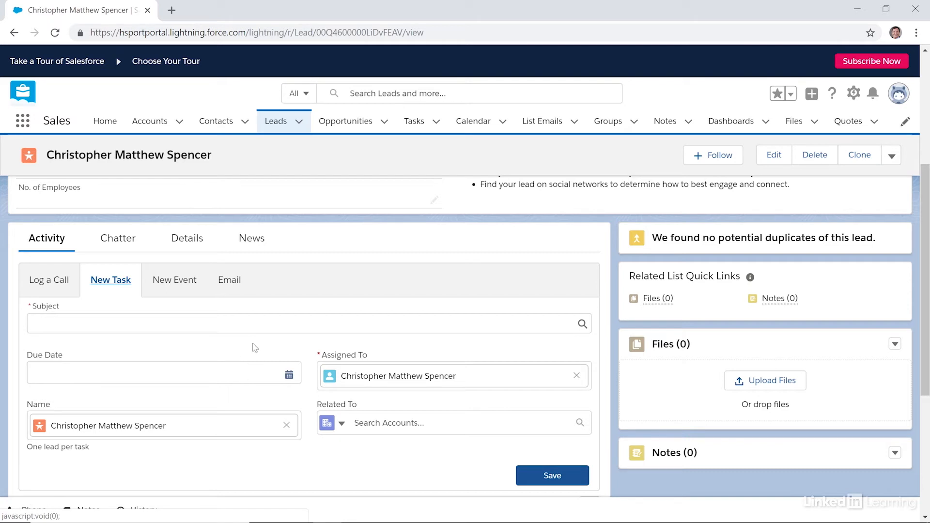
# - Switch the activity composer to New Event, then to a blank Email form
pyautogui.click(173, 280)
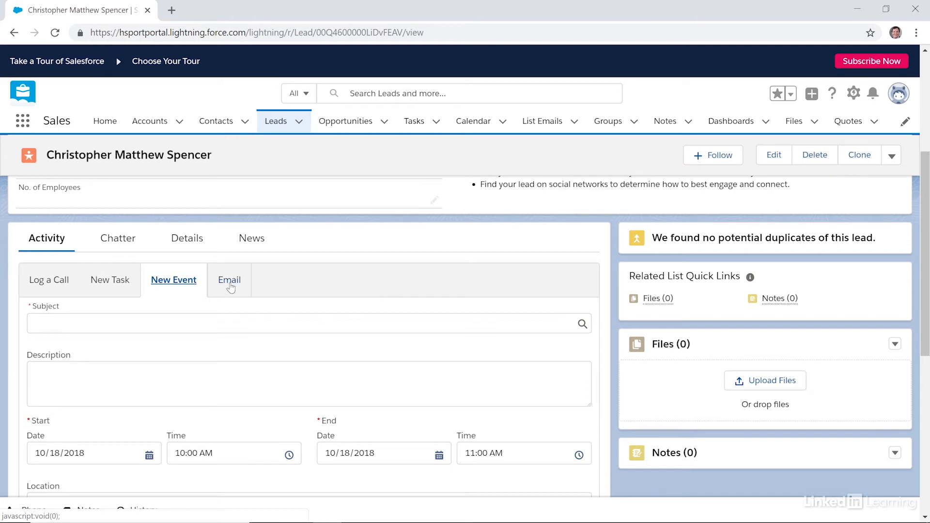
pyautogui.click(228, 279)
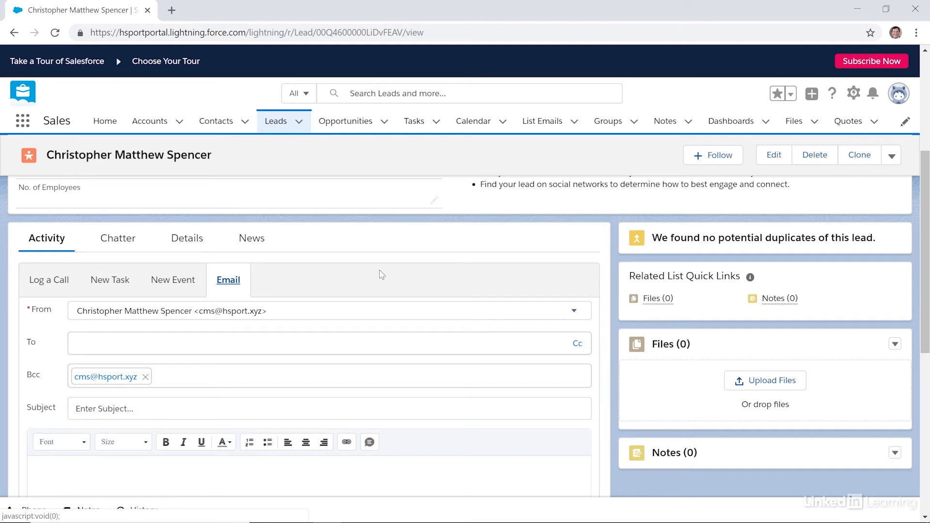
pyautogui.moveTo(773, 155)
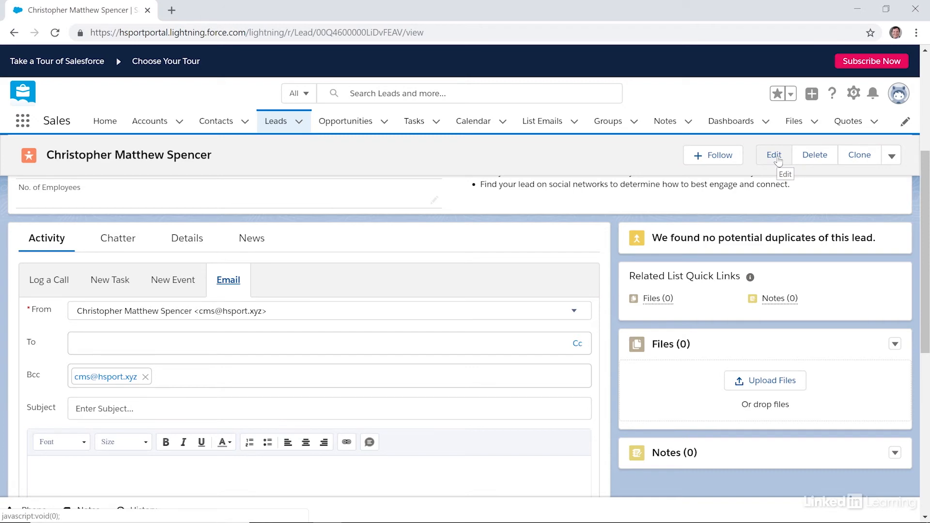
pyautogui.click(774, 155)
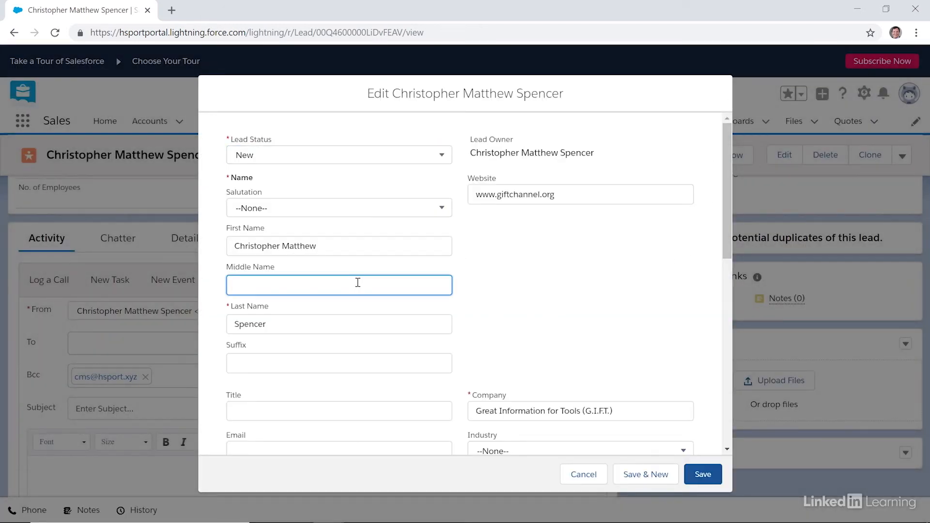
pyautogui.click(339, 411)
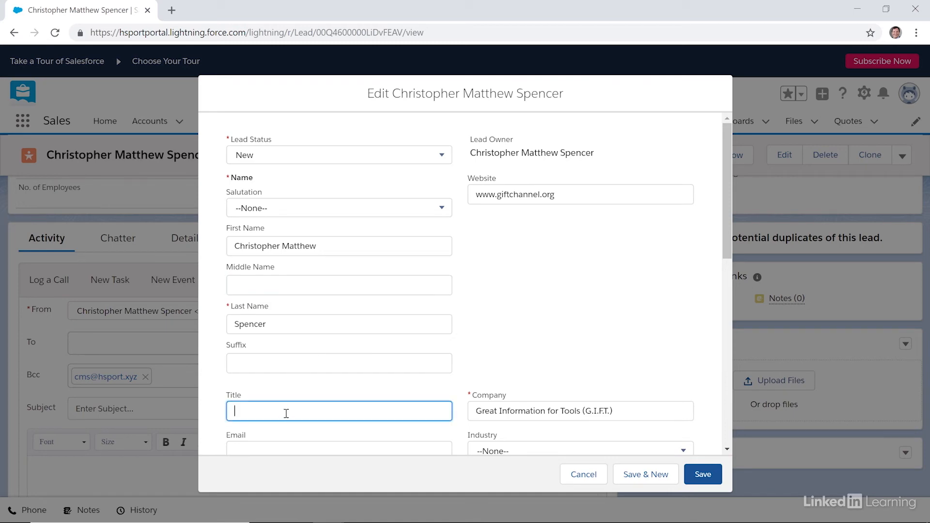
pyautogui.write('Founder')
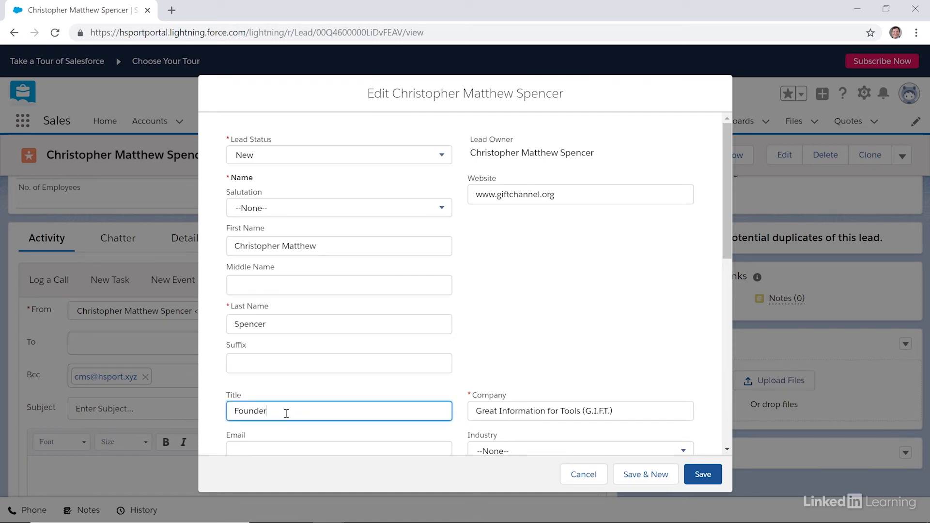
pyautogui.click(702, 474)
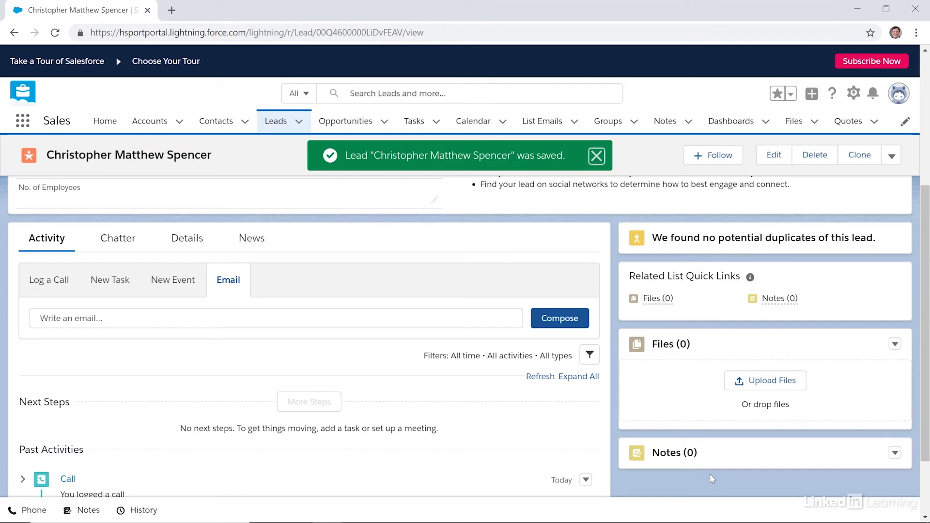
pyautogui.moveTo(697, 471)
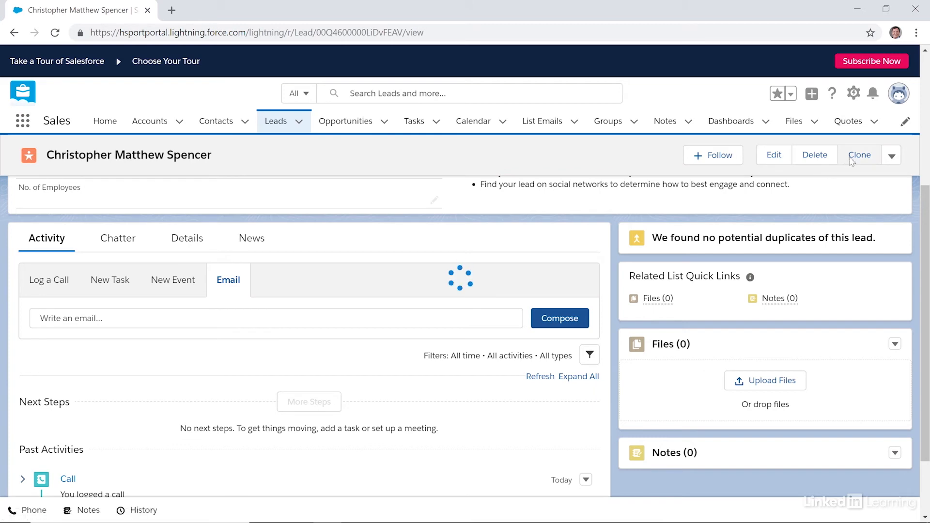
pyautogui.click(858, 155)
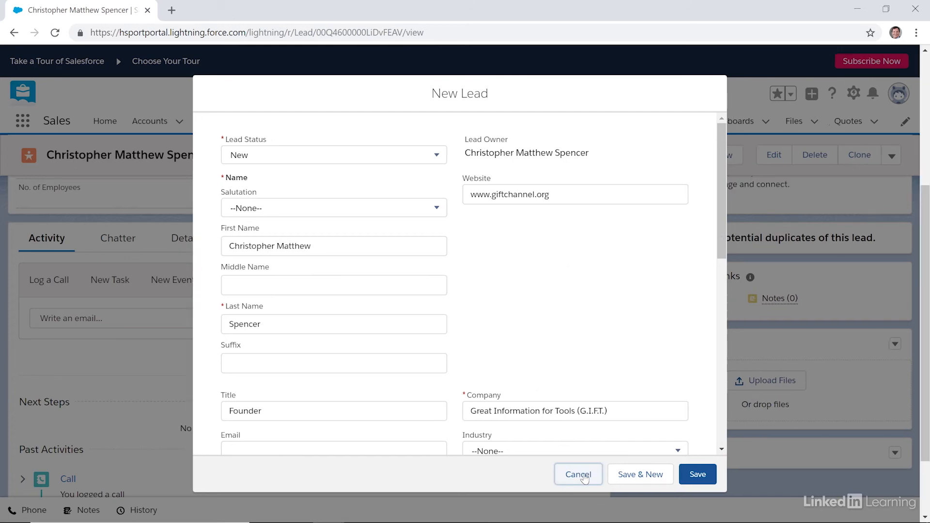
pyautogui.click(577, 474)
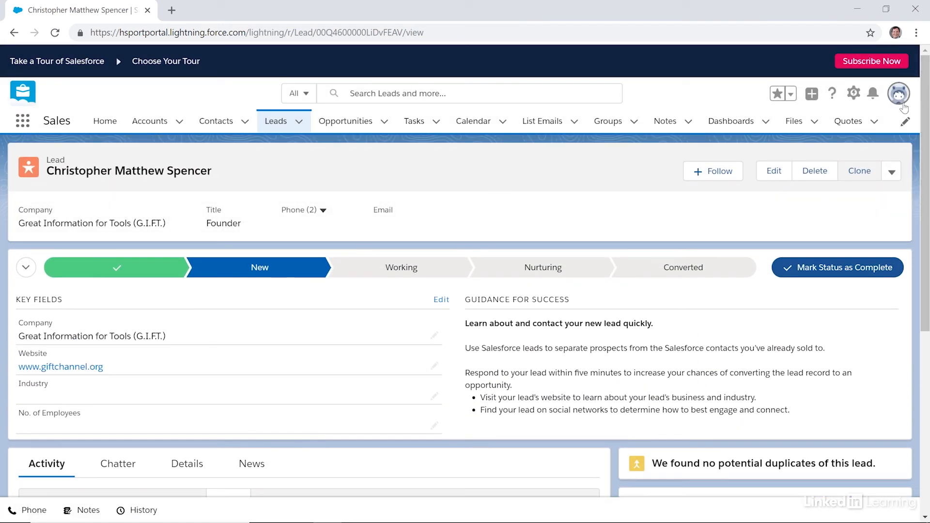
pyautogui.click(814, 171)
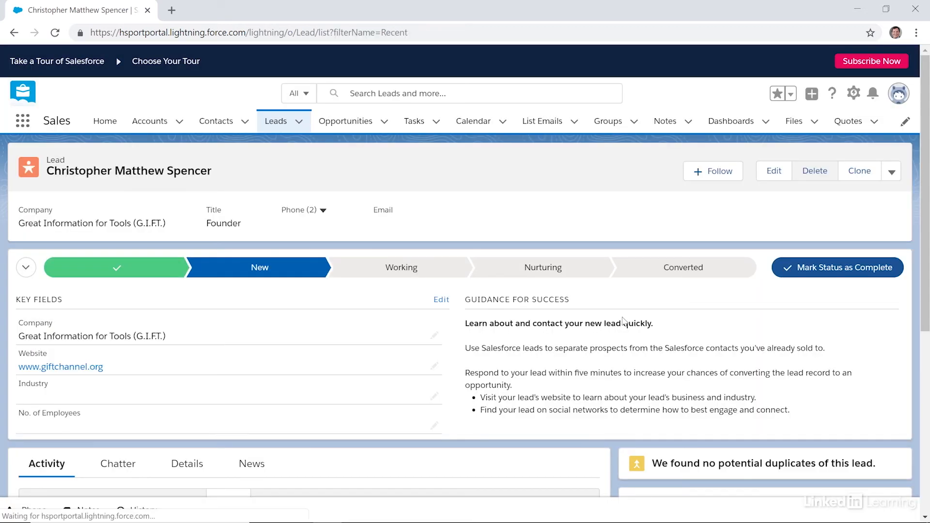
# - Confirm deleting the Spencer lead, dismiss the notice, and show the lead list views
pyautogui.click(813, 171)
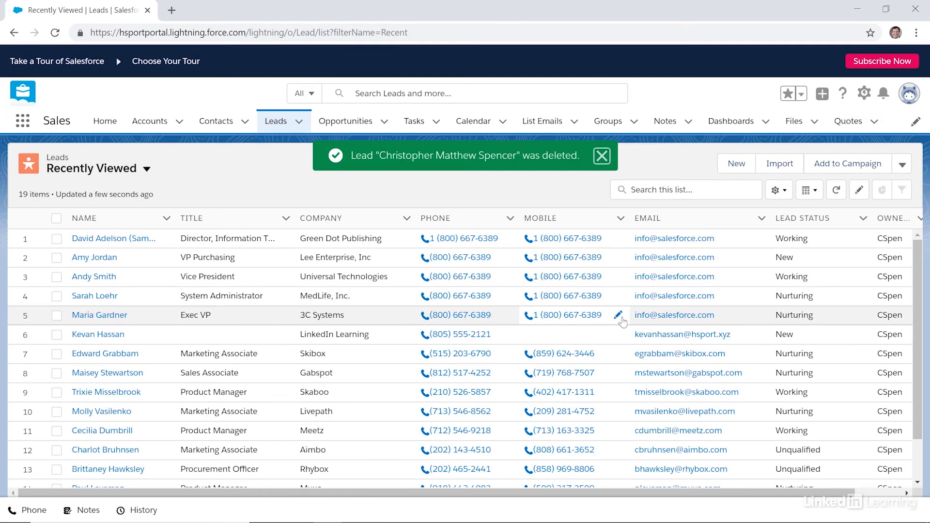
pyautogui.click(600, 156)
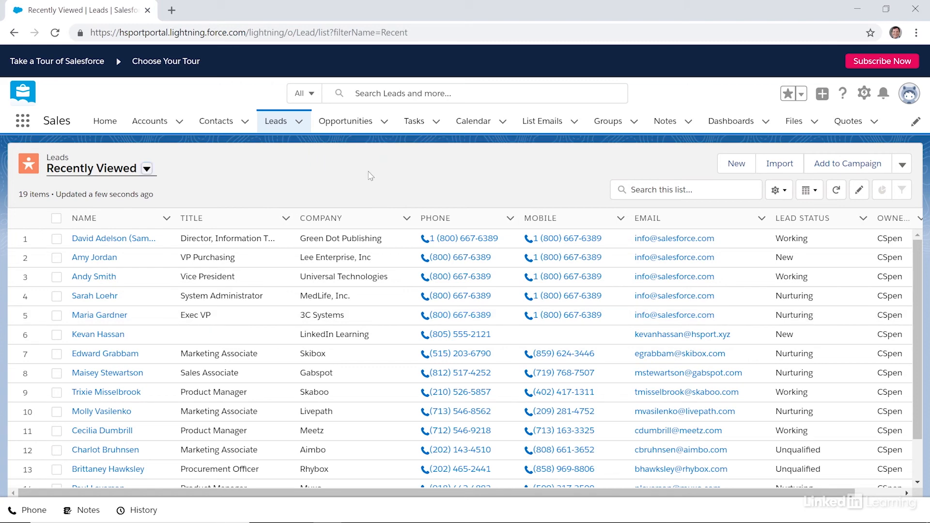
pyautogui.click(146, 169)
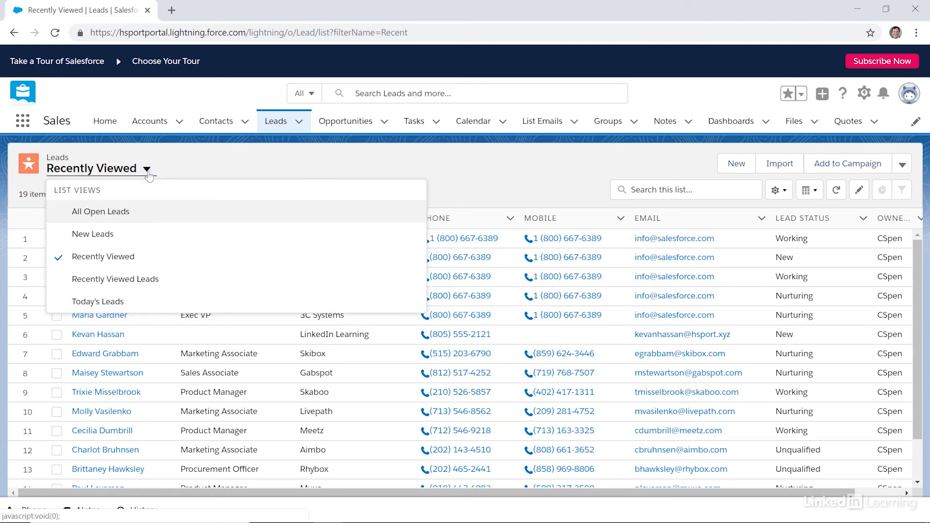
pyautogui.moveTo(145, 175)
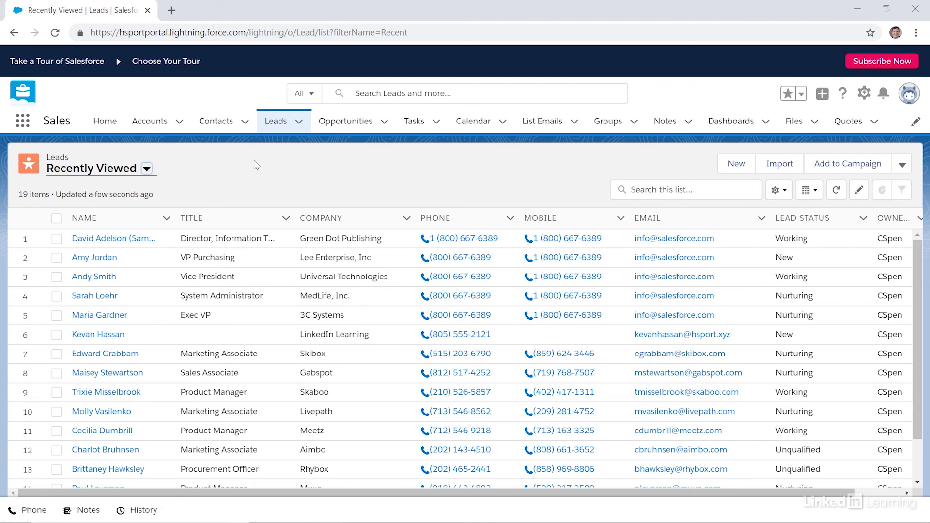
pyautogui.moveTo(167, 166)
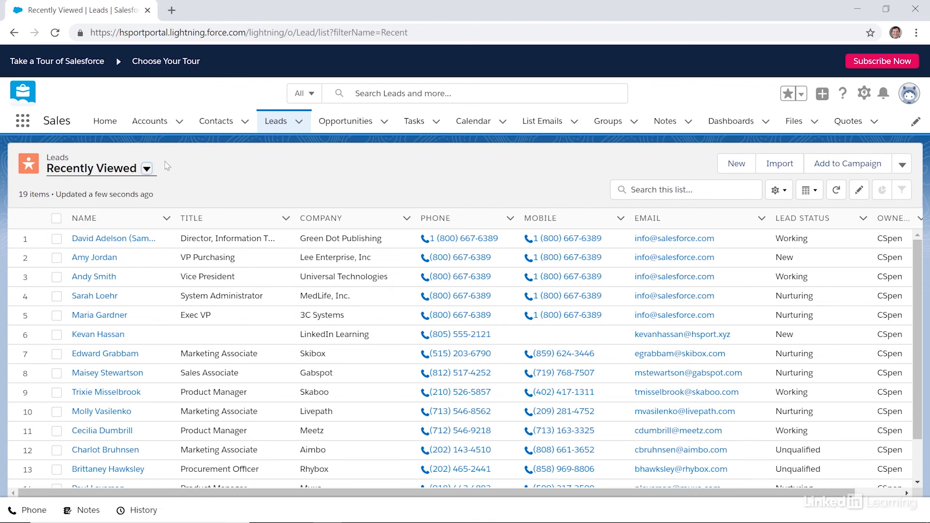
# - Go to Home and scroll through today's events, tasks, recent records and key deals
pyautogui.click(105, 121)
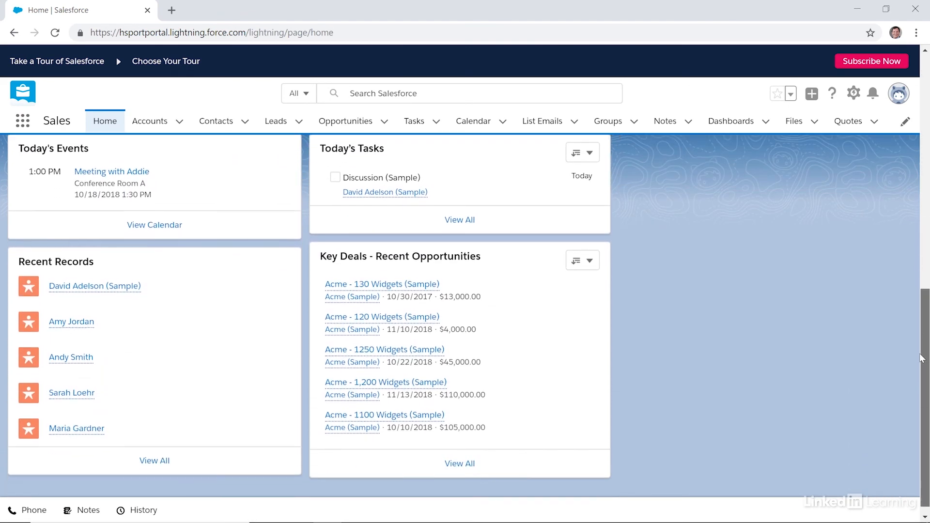
pyautogui.scroll(-3)
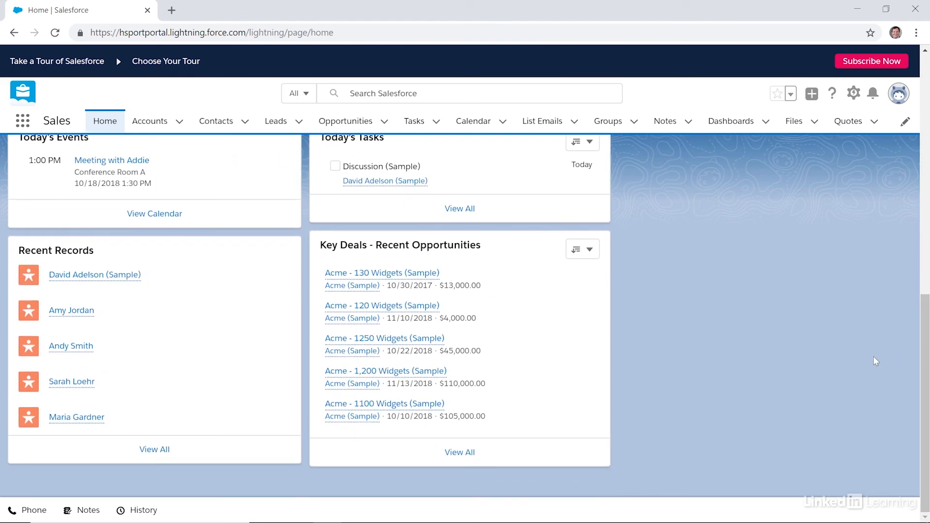